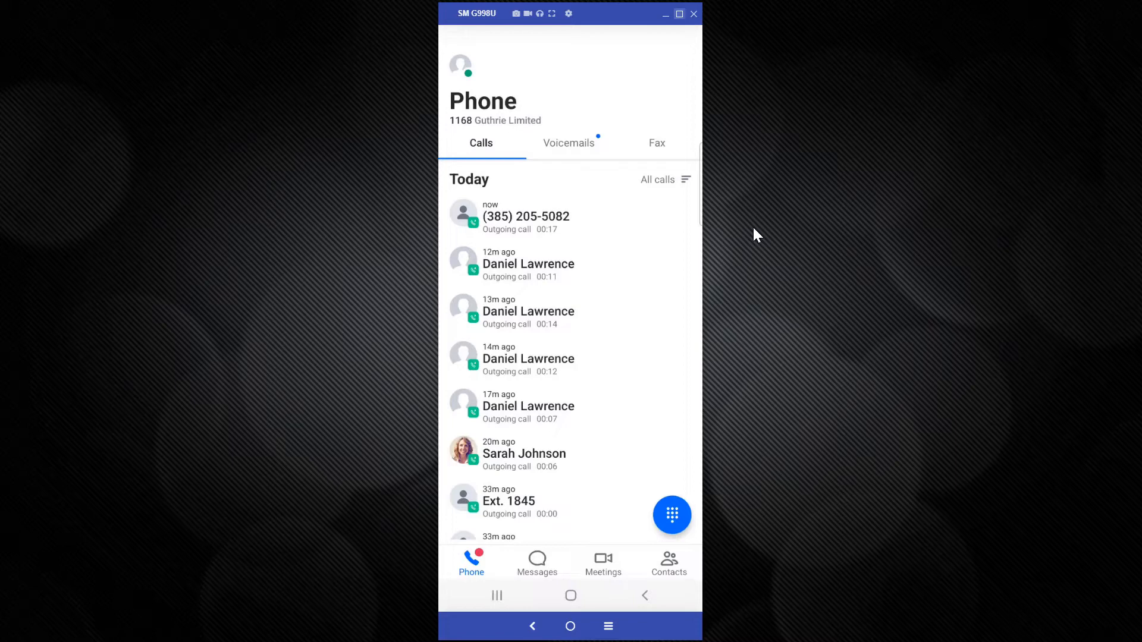
click(526, 216)
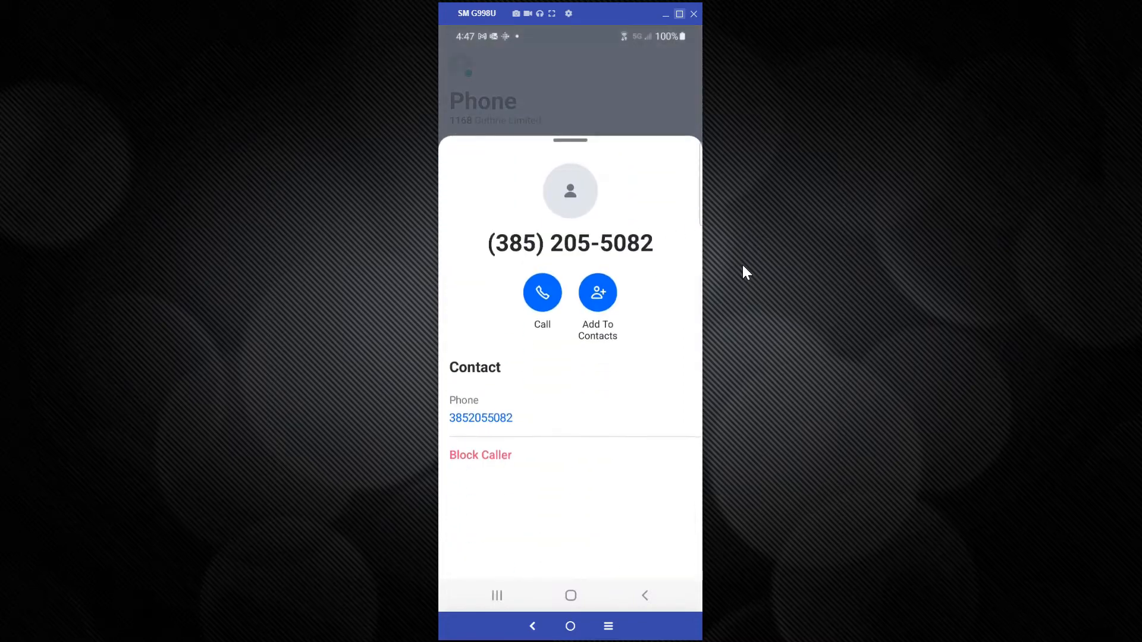
click(542, 293)
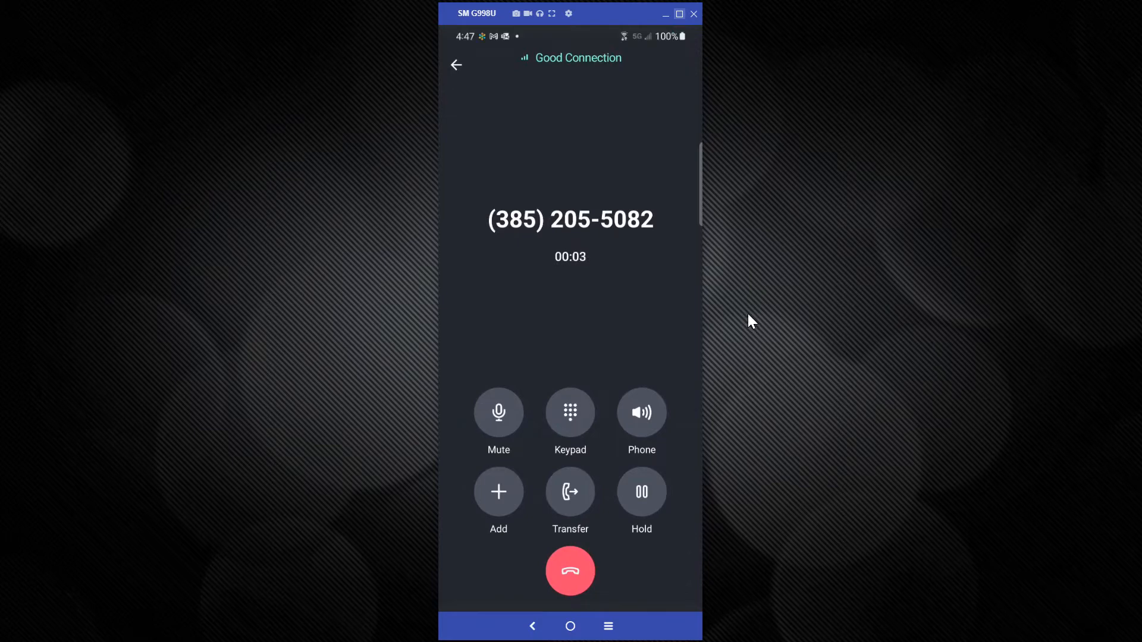
On the in-call keypad, dial extension 1184 followed by a star tone to reach voicemail
click(570, 411)
text(1184)
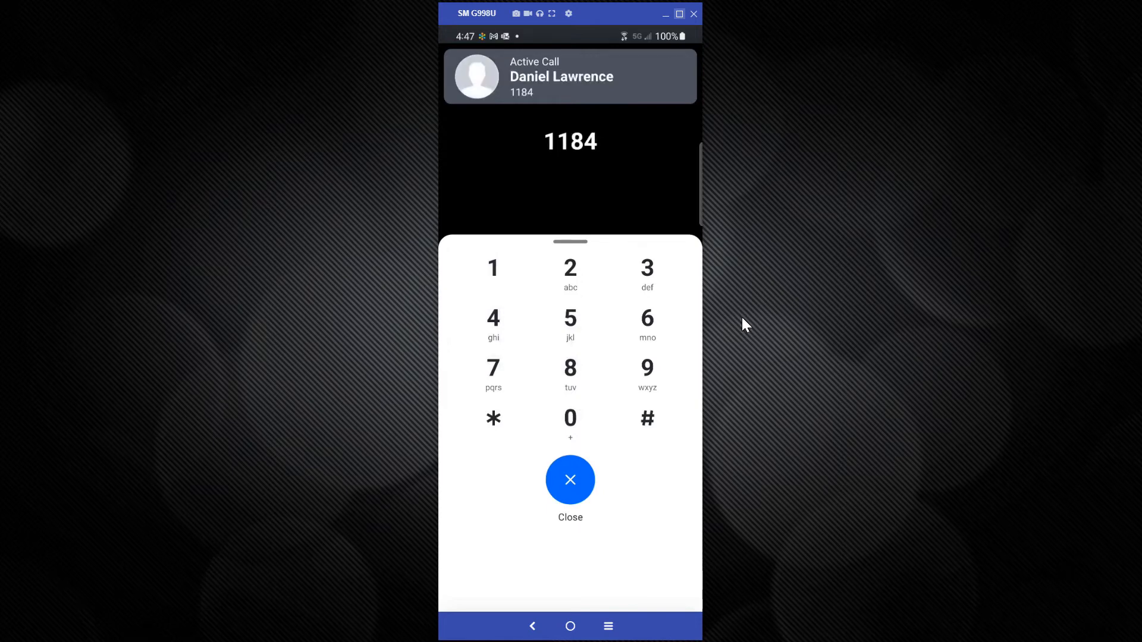
click(492, 419)
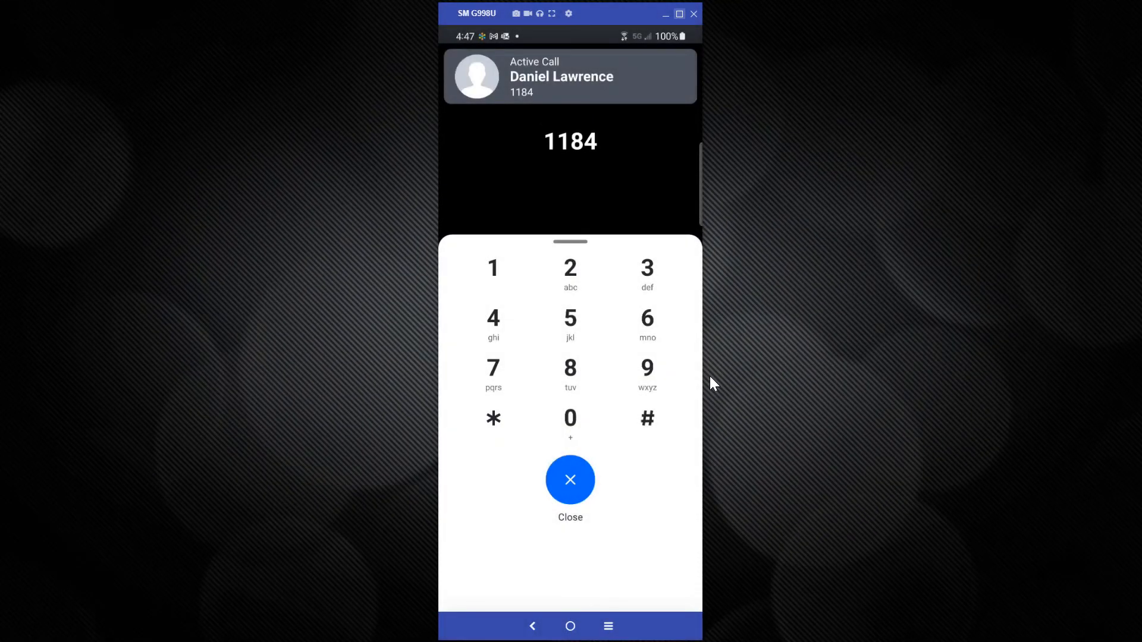
click(492, 419)
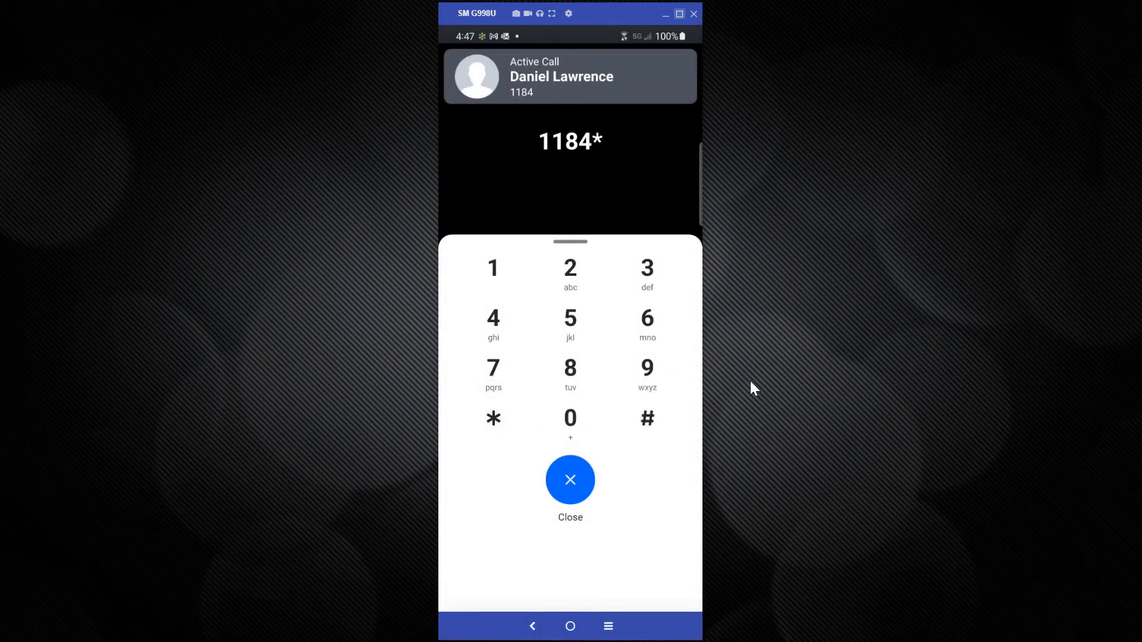